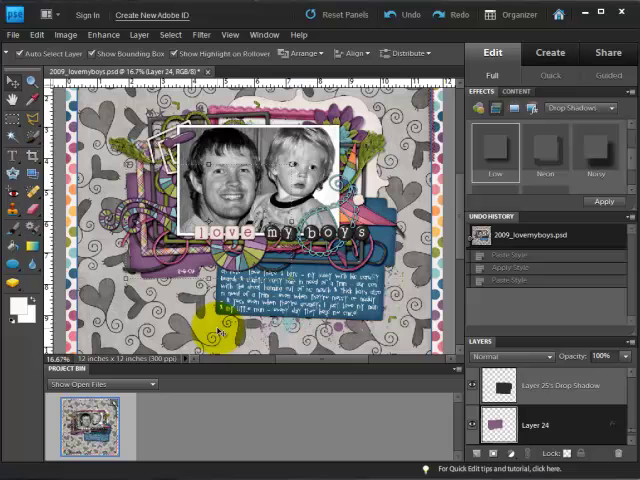
Paste the copied drop shadow style onto the selected element layer
{"action": "left_click", "coordinate": [536, 428]}
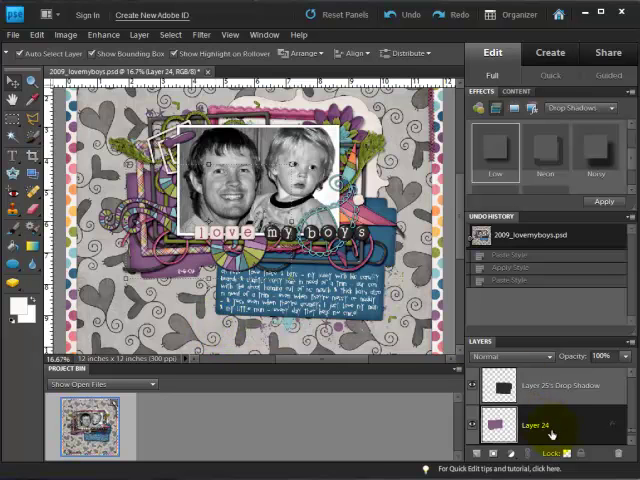
{"action": "right_click", "coordinate": [532, 432]}
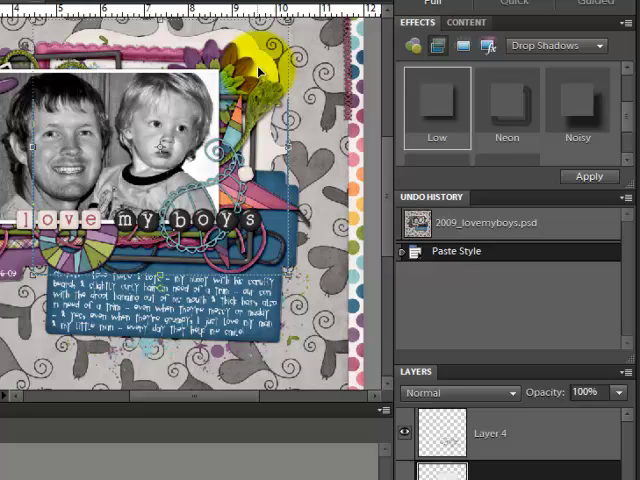
Apply the Effects drop shadow and paste it onto the blue journaling card layer
{"action": "left_click", "coordinate": [436, 108]}
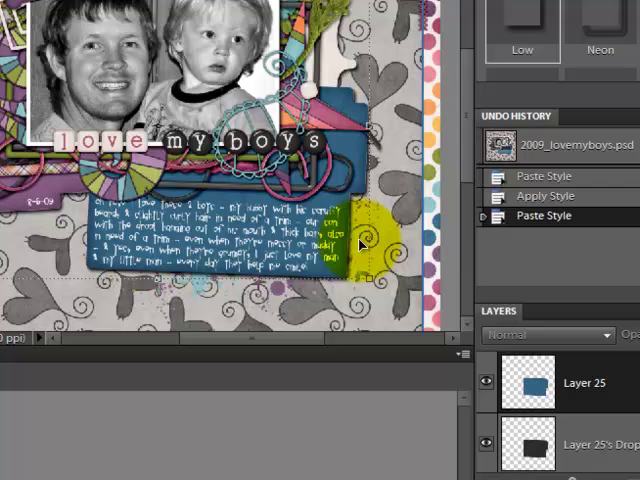
{"action": "left_click_drag", "start_coordinate": [360, 244], "coordinate": [410, 276]}
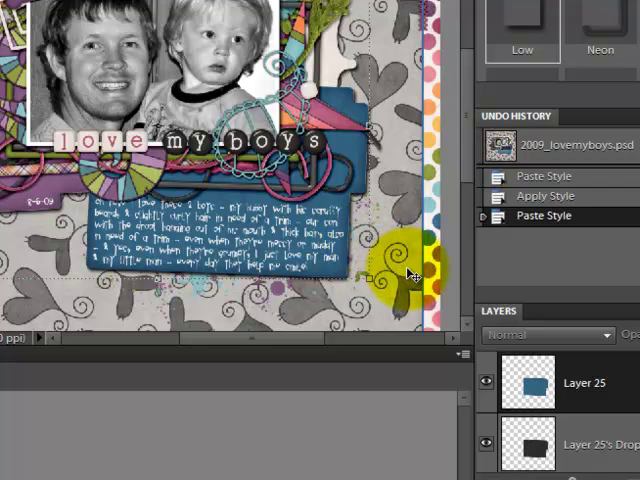
{"action": "mouse_move", "coordinate": [410, 268]}
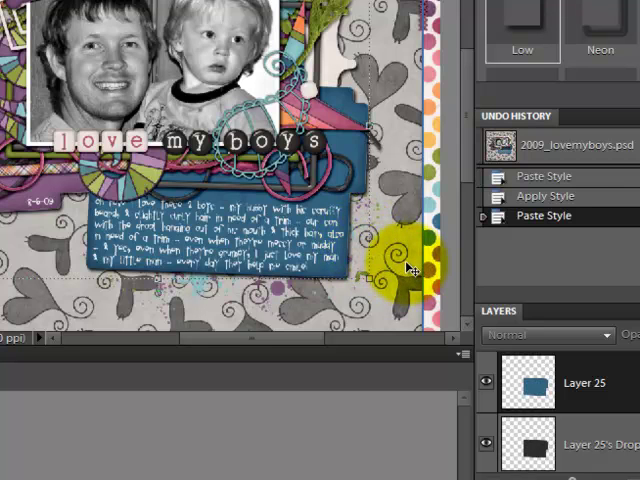